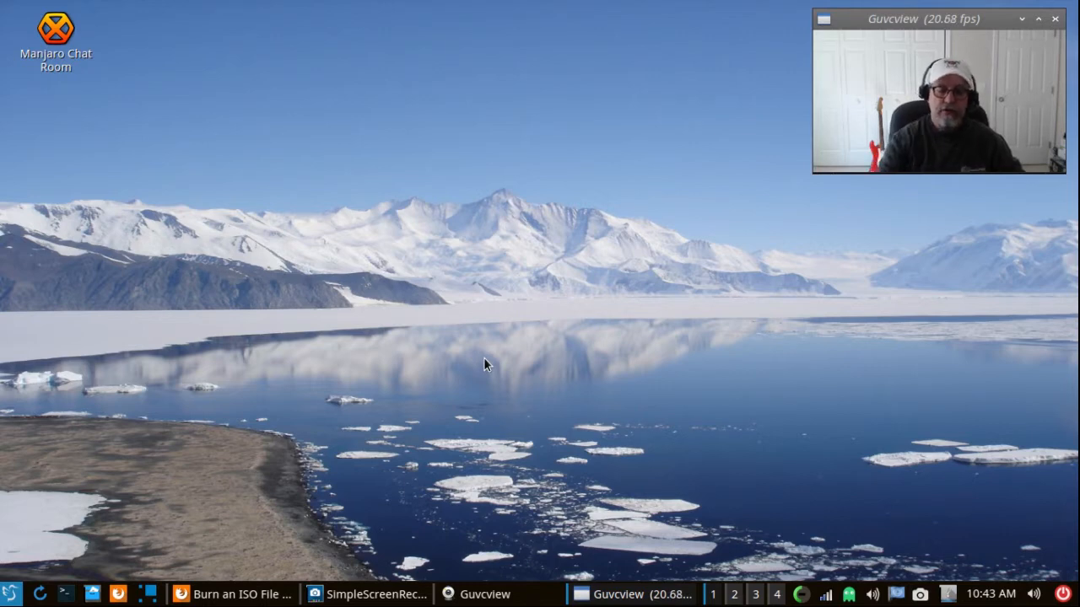
mouse_move(624, 538)
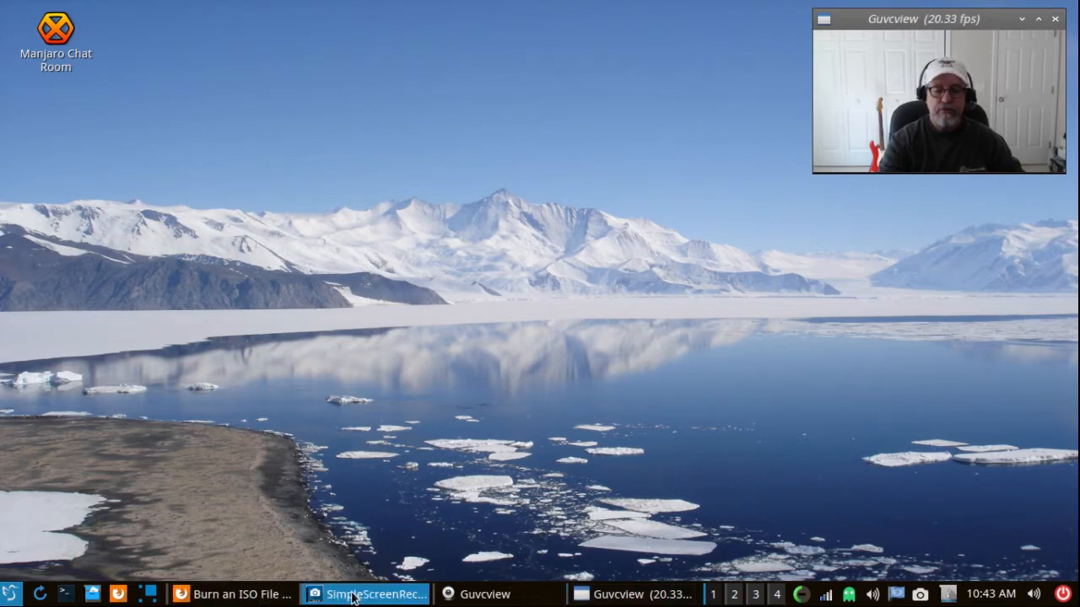
- Restore Firefox, show the Manjaro home tab and scroll through release posts back to 'Manjaro LX 0.8.13.1 released'
left_click(243, 594)
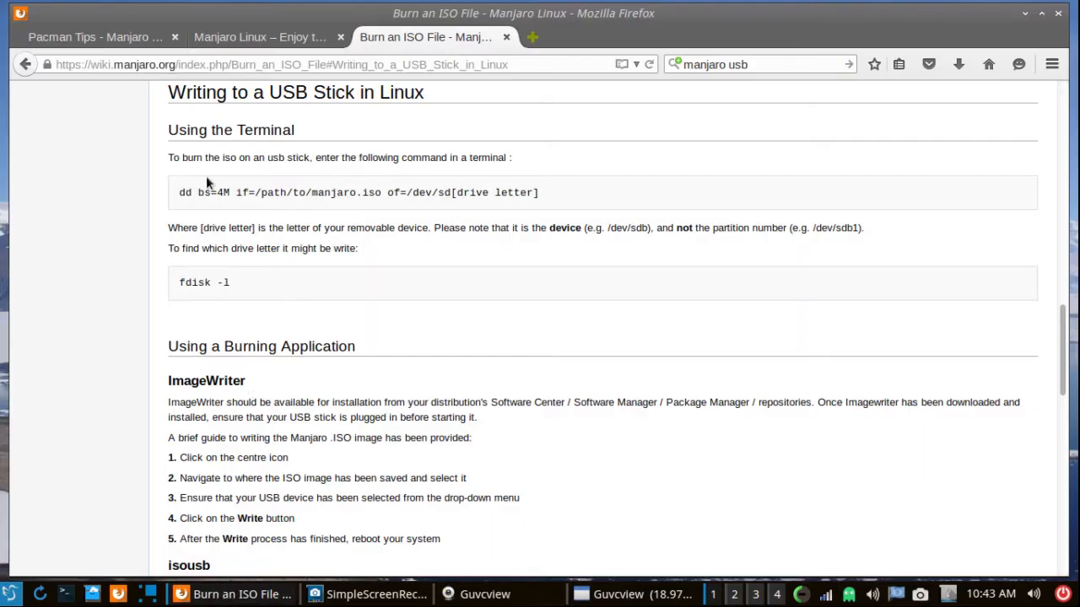
left_click(259, 37)
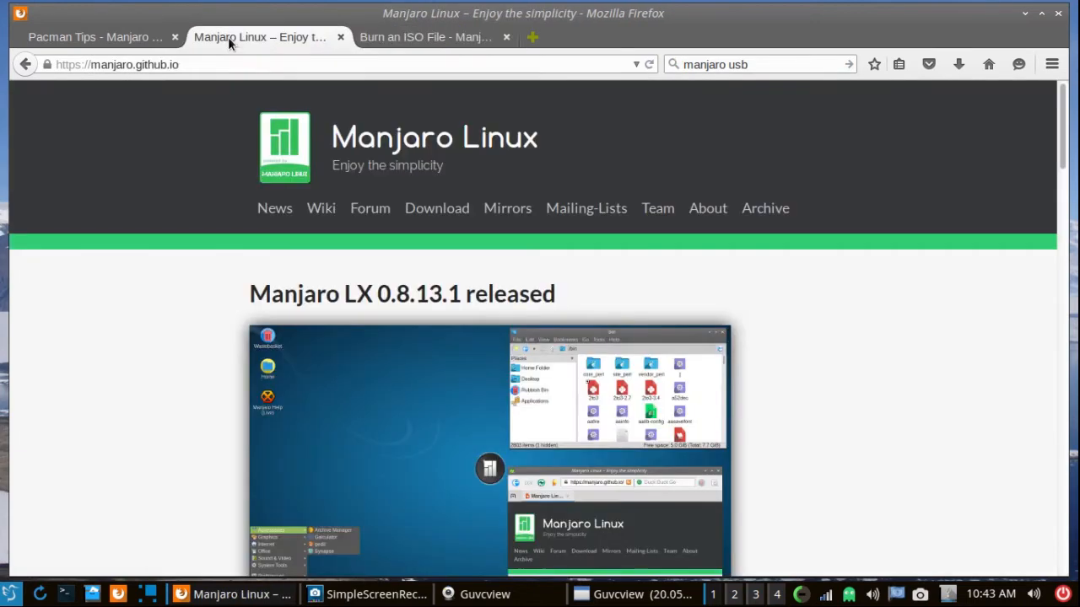
mouse_move(803, 354)
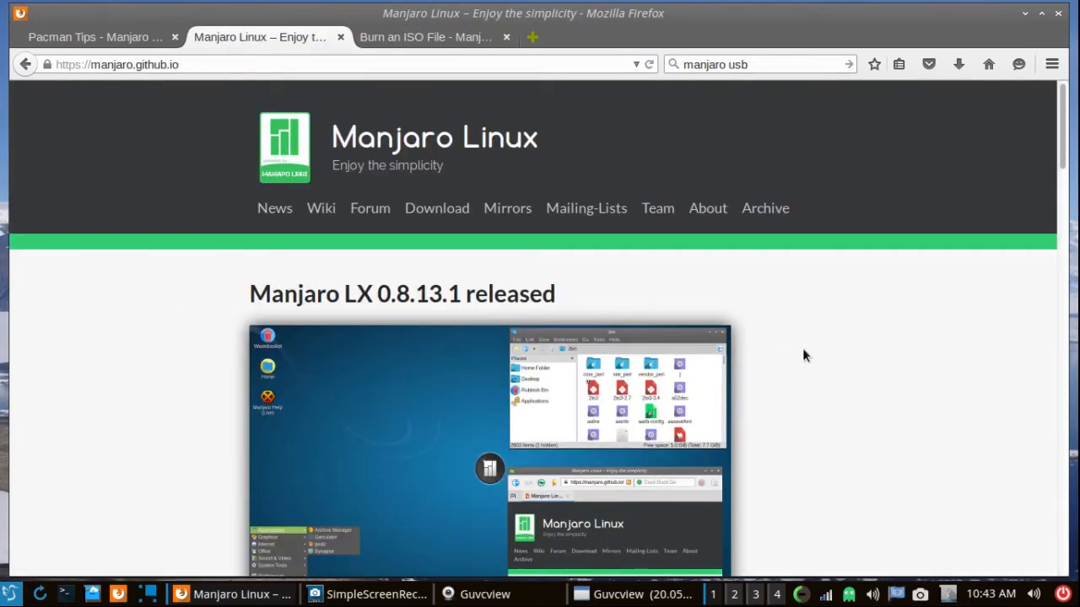
scroll("down", 3)
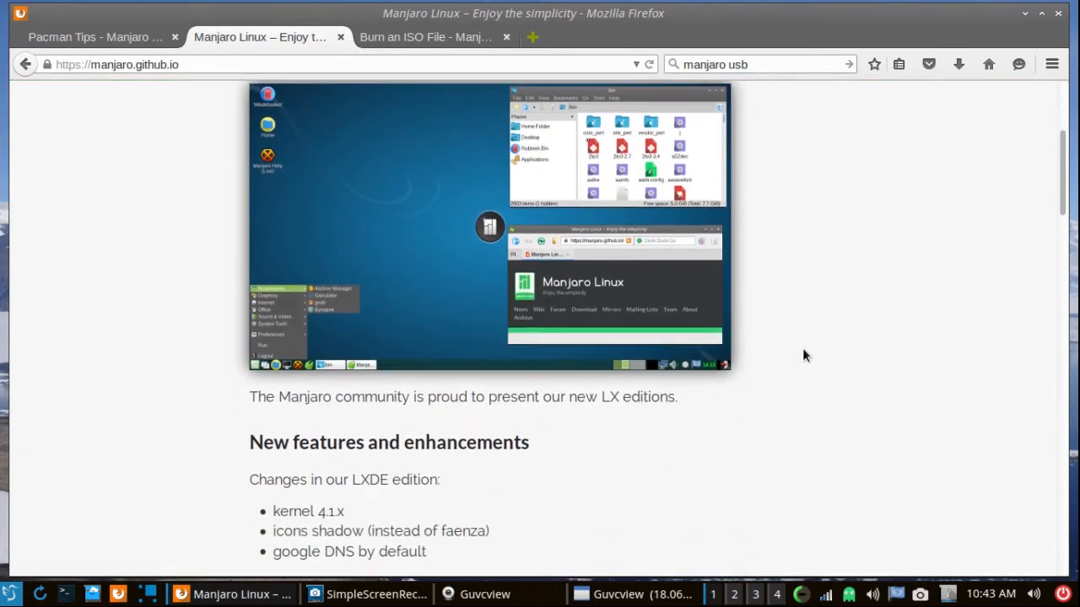
scroll("down", 3)
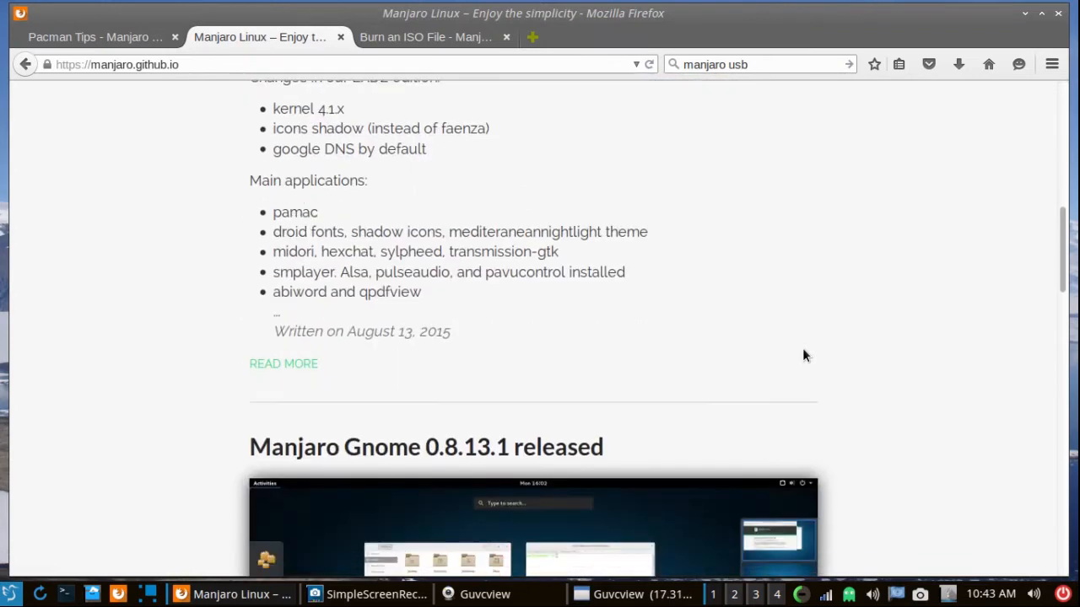
scroll("down", 3)
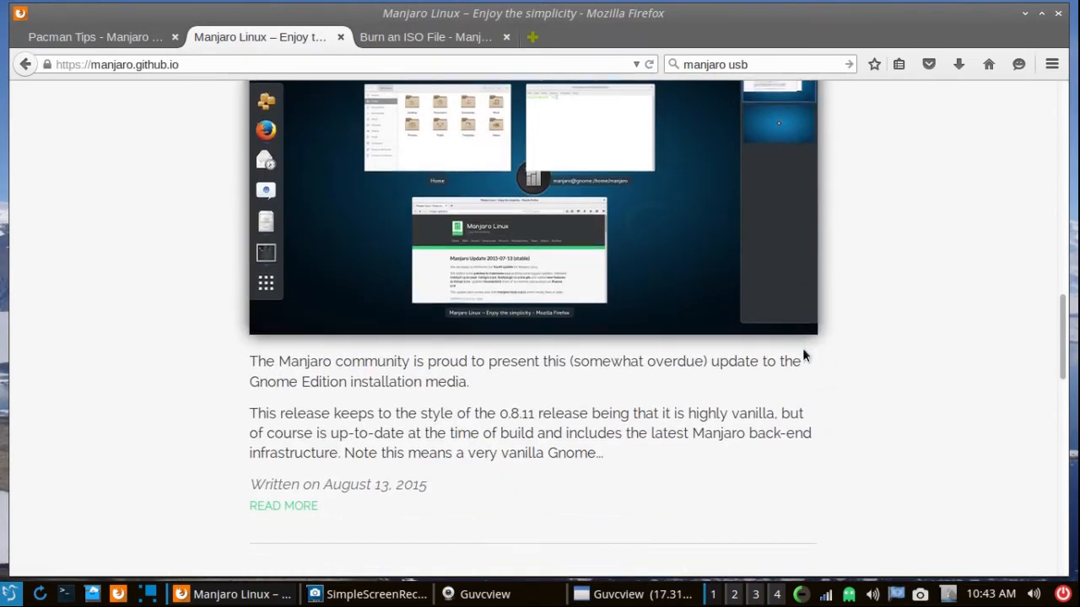
scroll("down", 3)
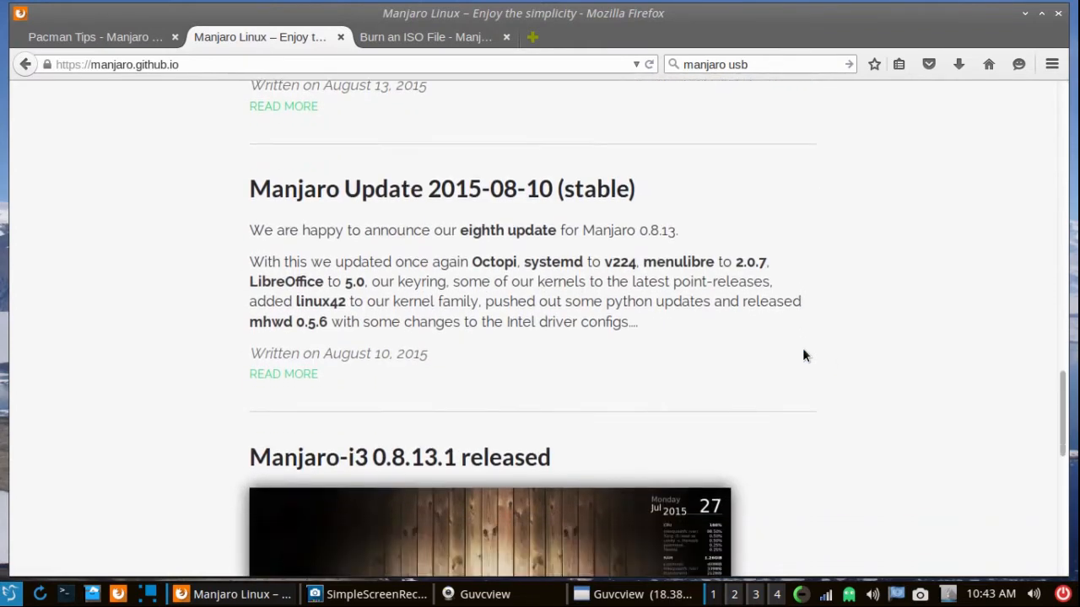
scroll("down", 3)
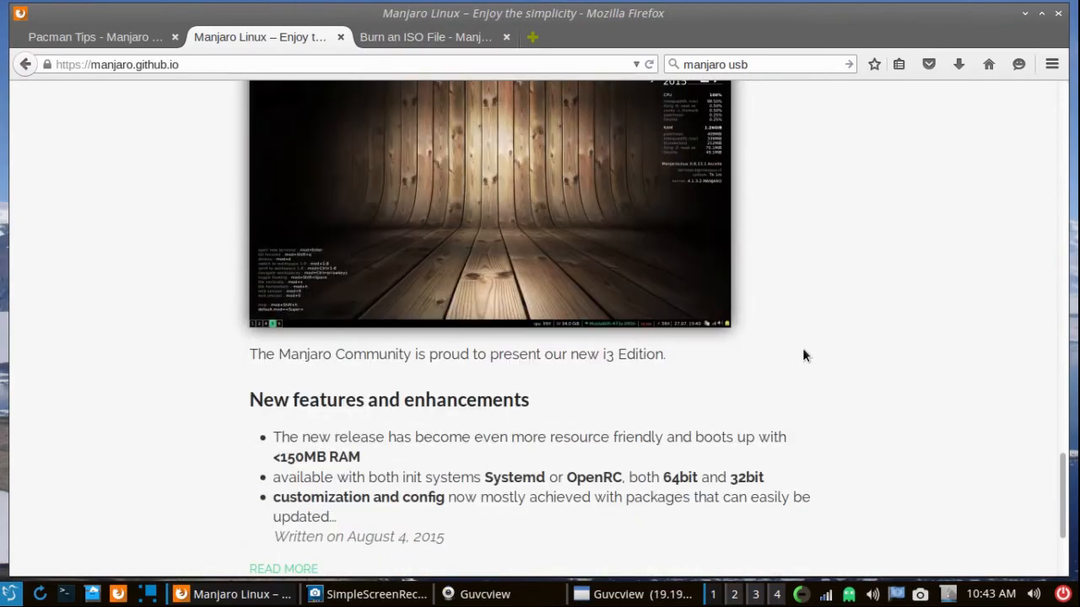
scroll("up", 3)
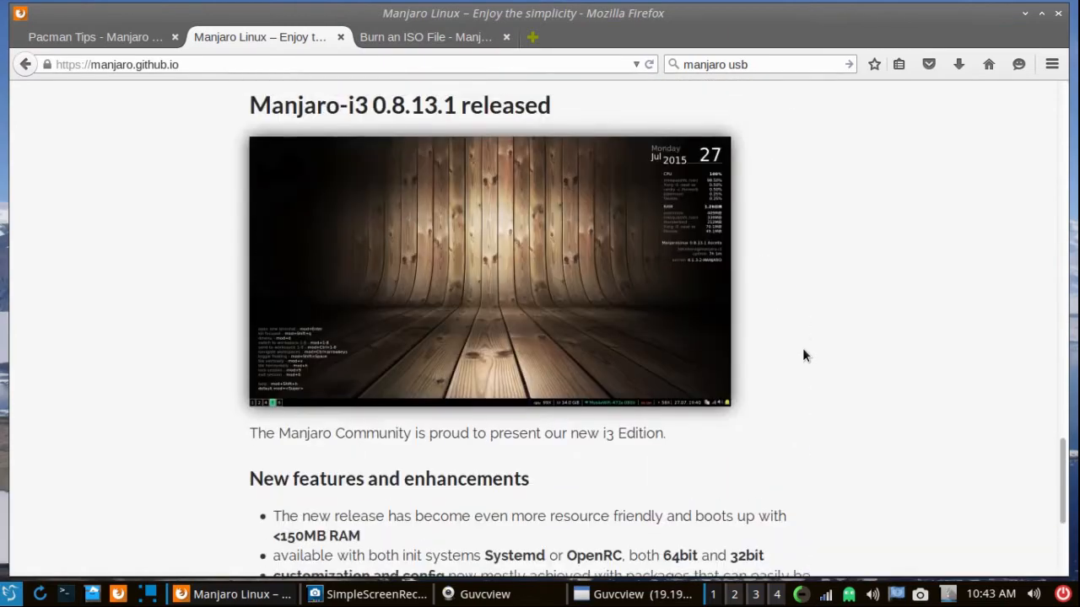
scroll("up", 3)
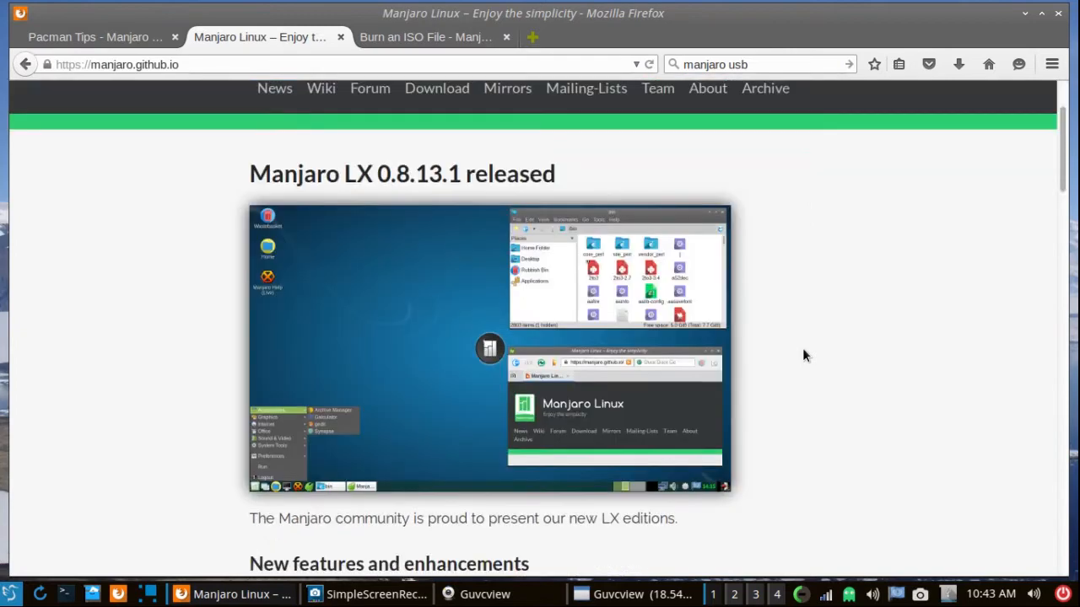
scroll("up", 3)
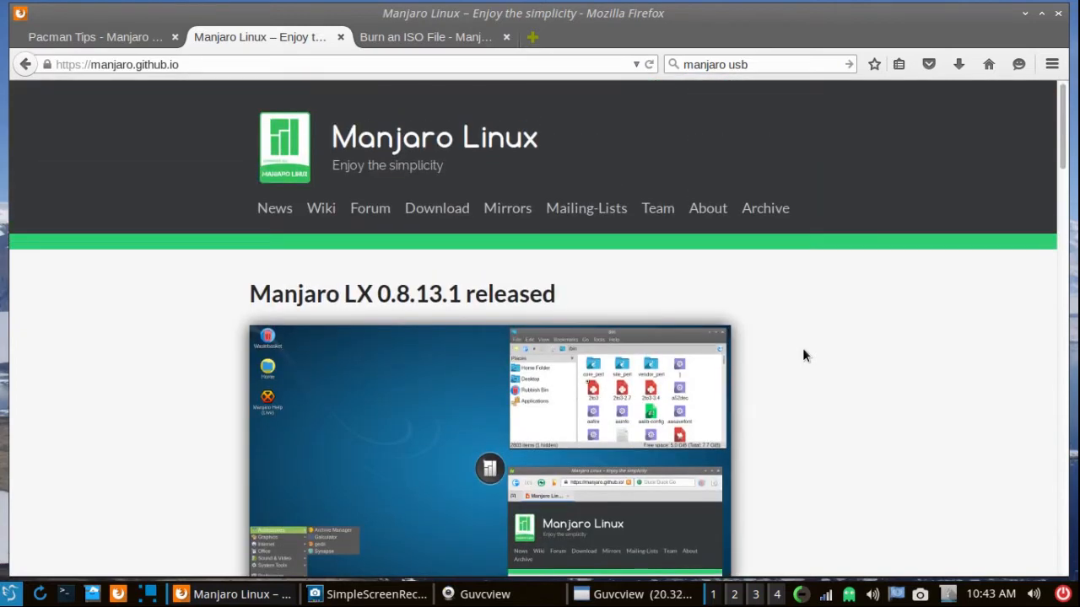
mouse_move(110, 37)
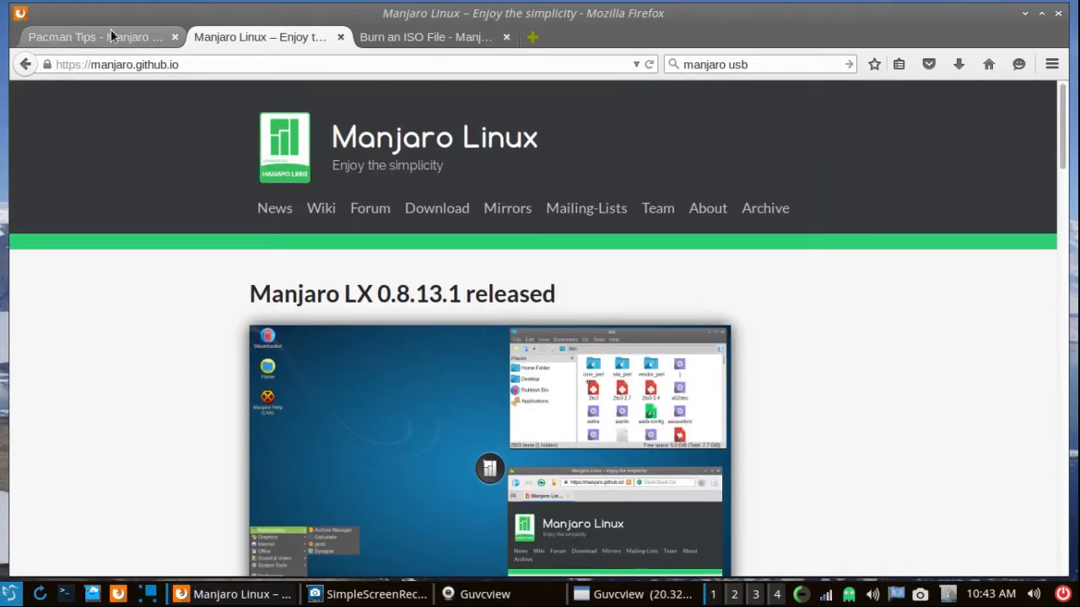
- Switch to the 'Pacman Tips – Manjaro Linux' tab showing the Installing Packages pacman commands
left_click(94, 37)
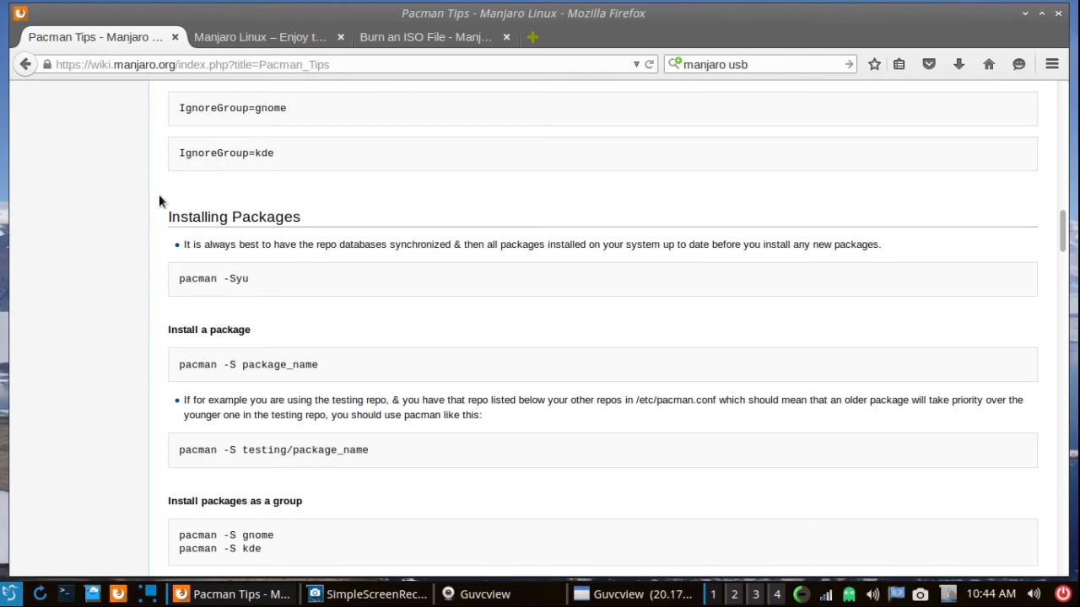
mouse_move(540, 179)
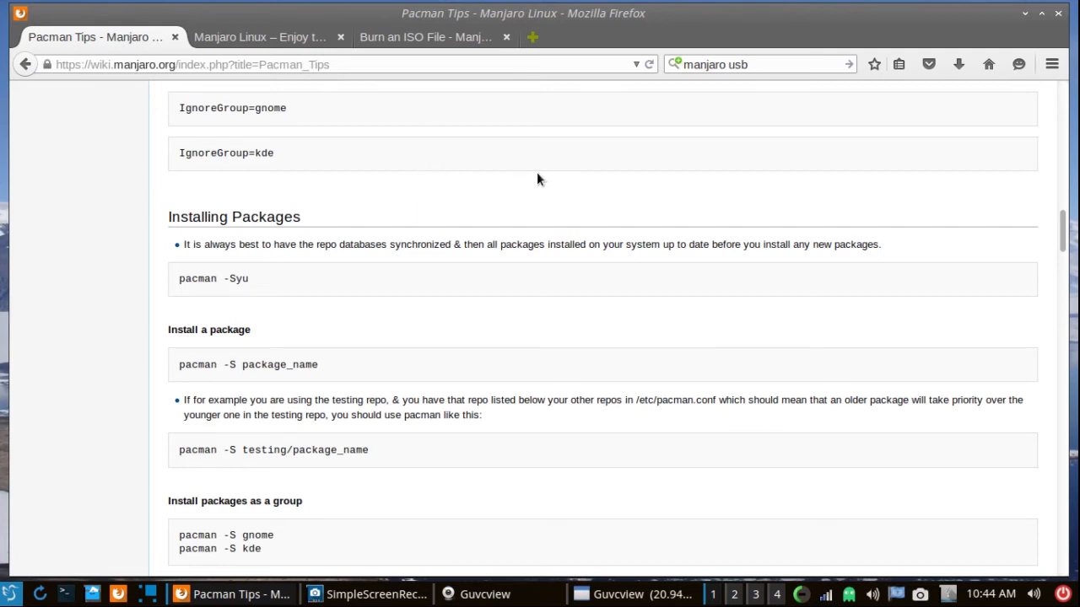
mouse_move(520, 184)
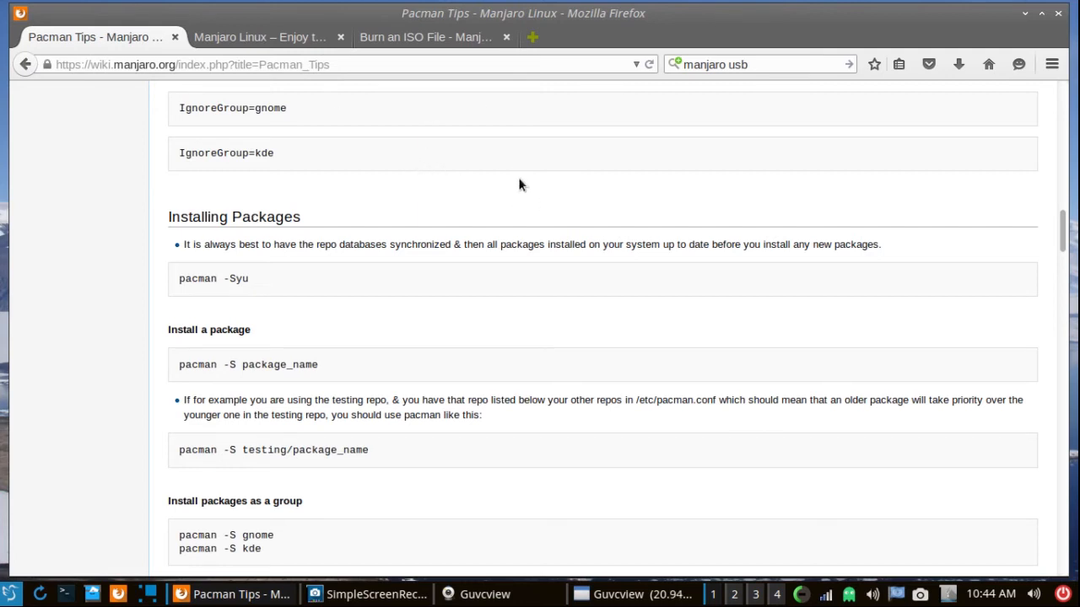
mouse_move(547, 183)
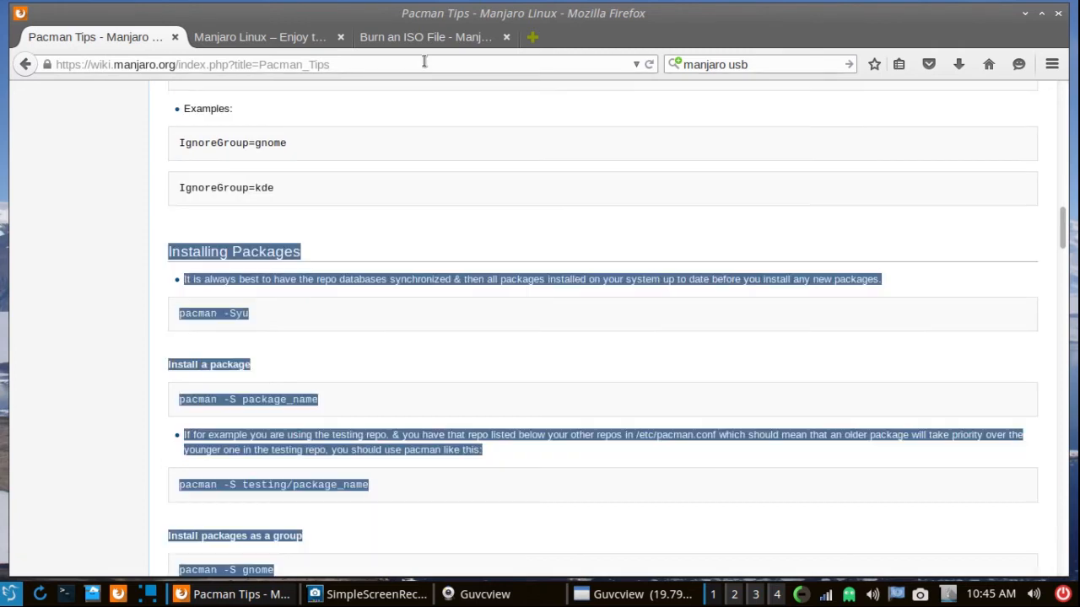
- Show the 'Burn an ISO File' USB stick section, then minimise Firefox to the desktop
left_click(425, 37)
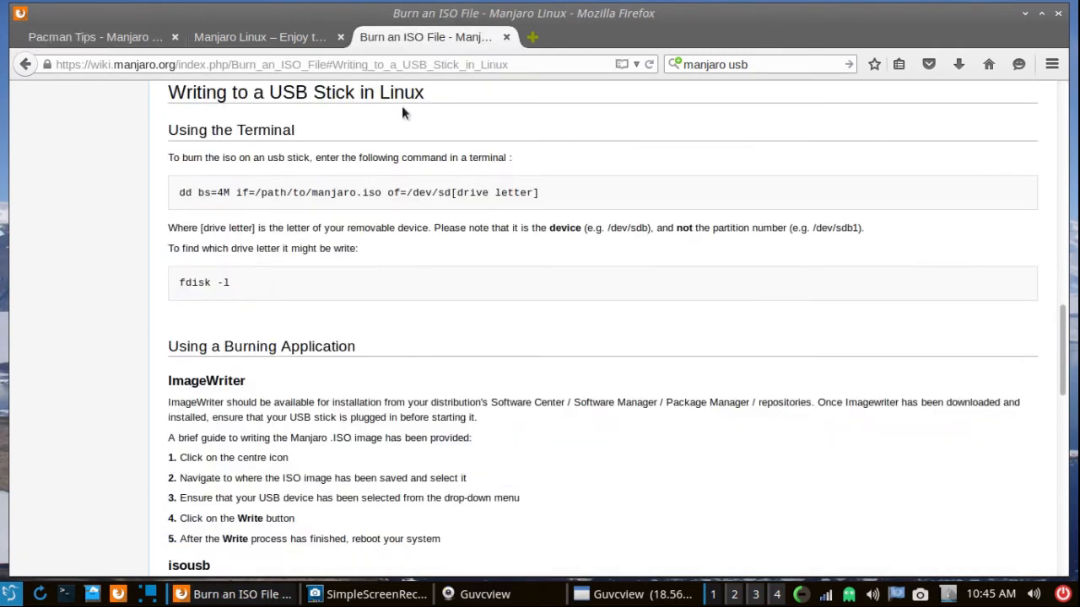
mouse_move(455, 307)
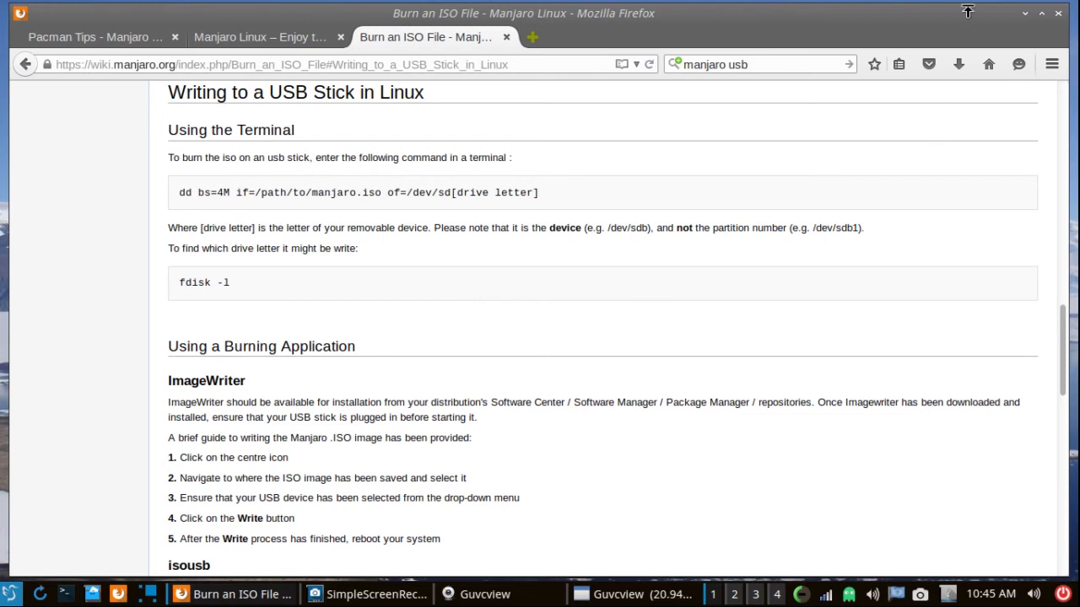
mouse_move(1028, 19)
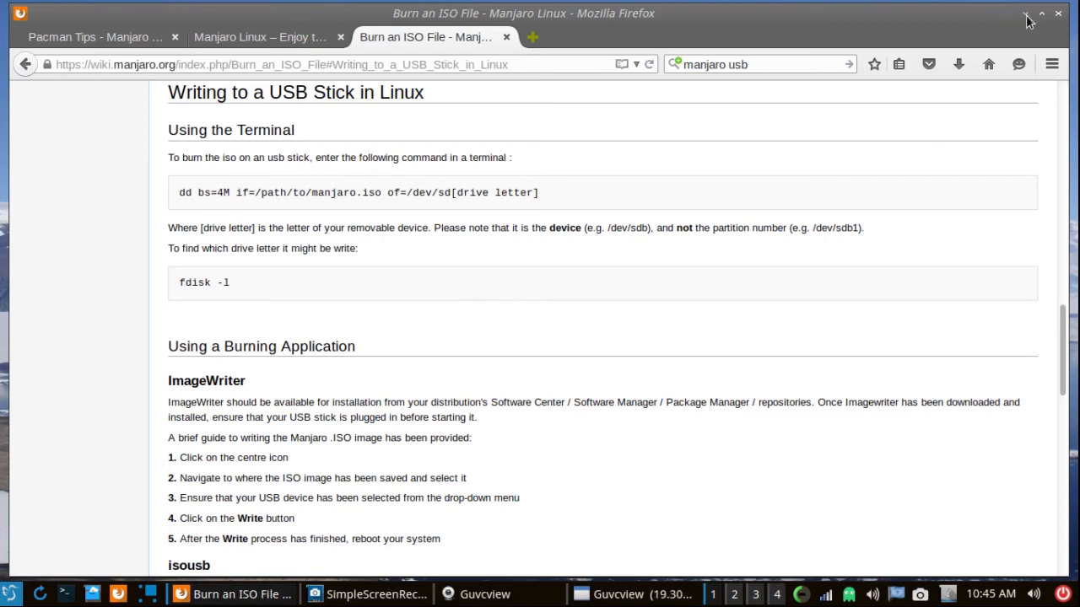
left_click(1041, 14)
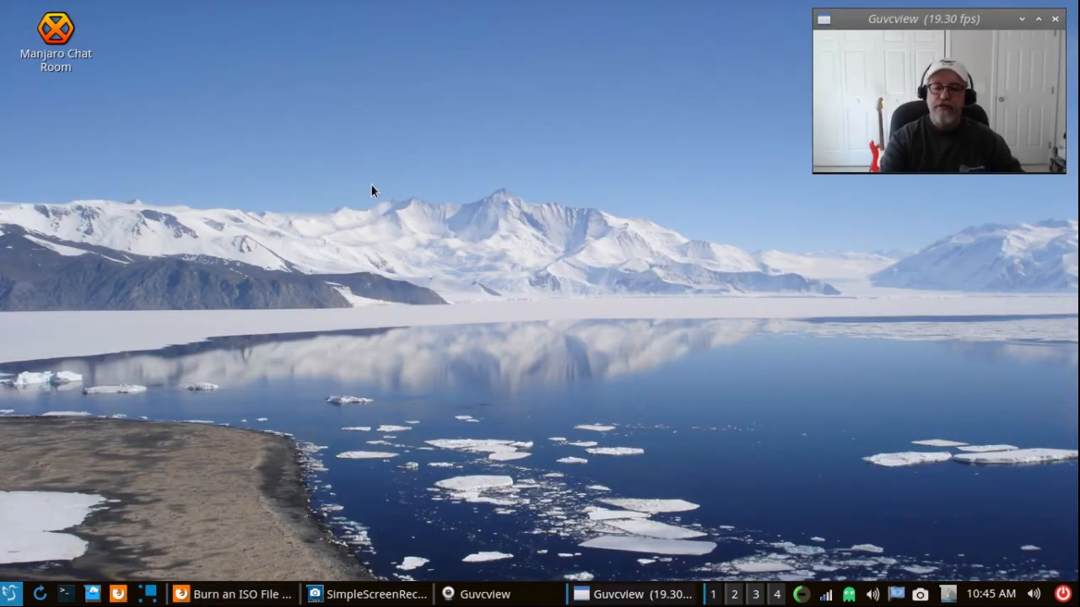